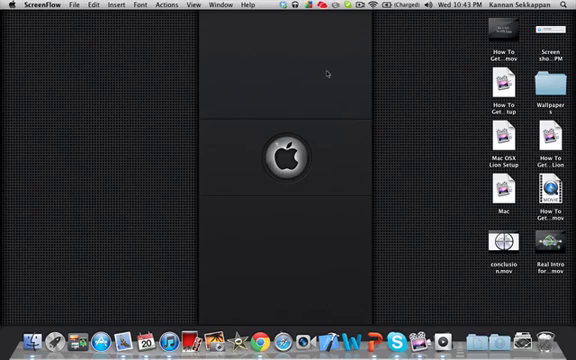
mouse_move(128, 188)
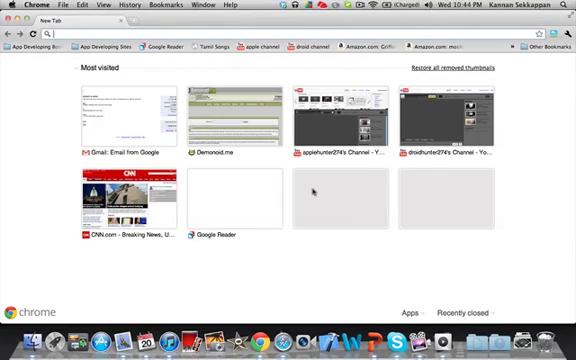
- Enter cnn.com in the address bar of Chrome's new tab
text(cnn.com)
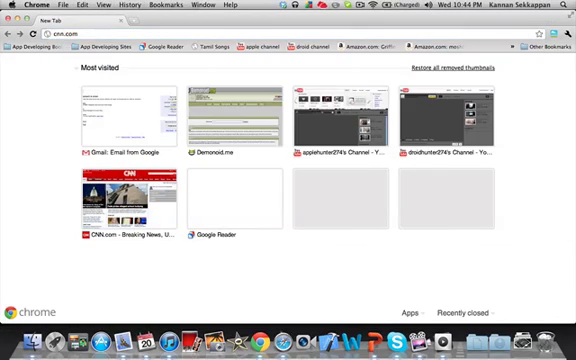
click(124, 200)
text(et)
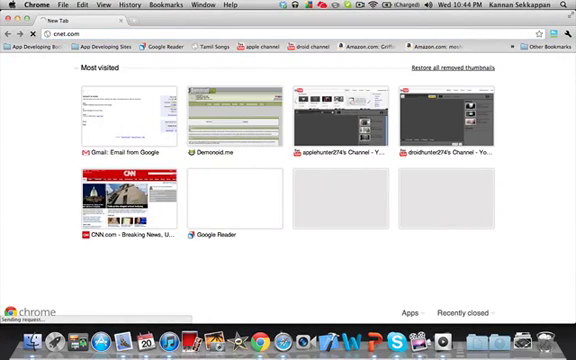
click(128, 200)
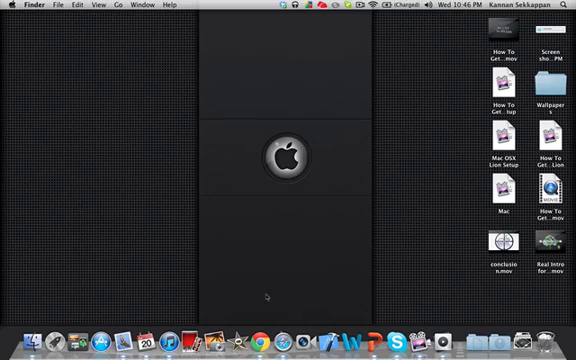
mouse_move(276, 322)
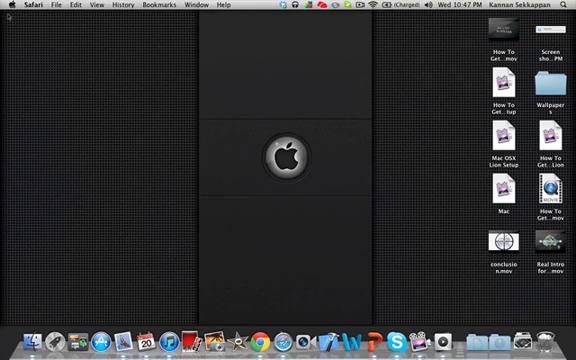
- Show Launchpad's grid of all installed applications and swipe between its pages
click(84, 344)
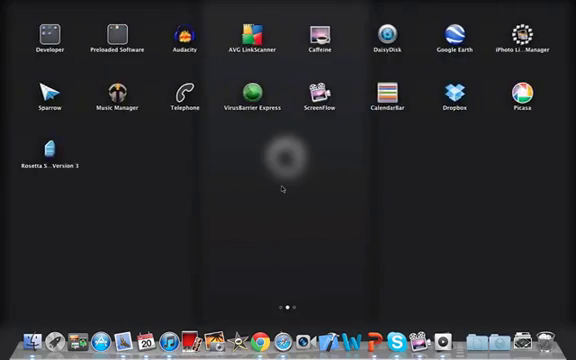
scroll(left, 3)
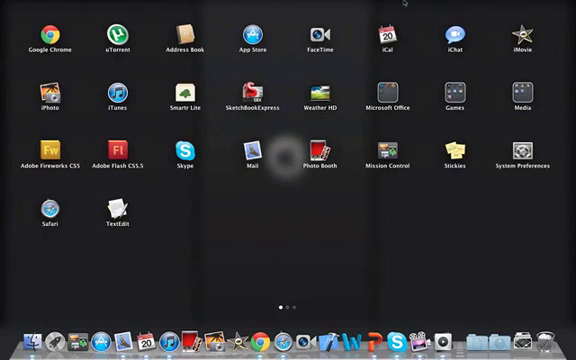
click(378, 96)
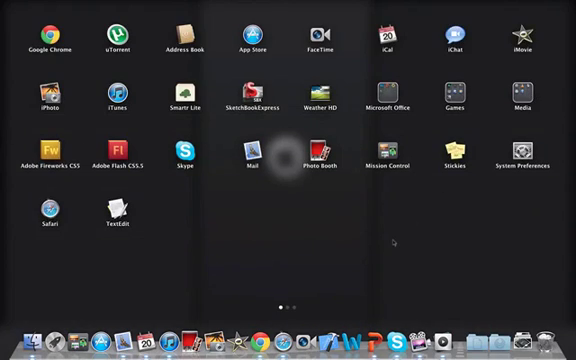
scroll(left, 3)
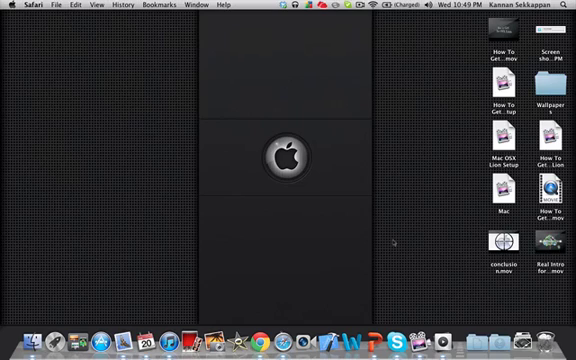
mouse_move(170, 278)
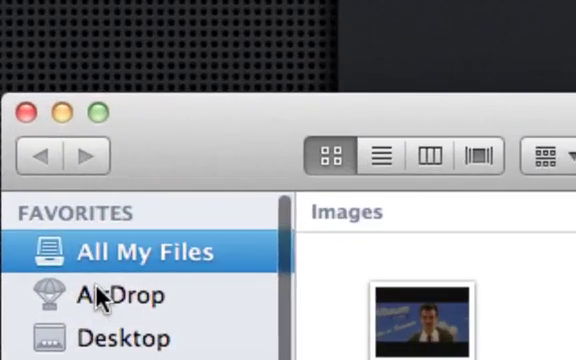
mouse_move(96, 330)
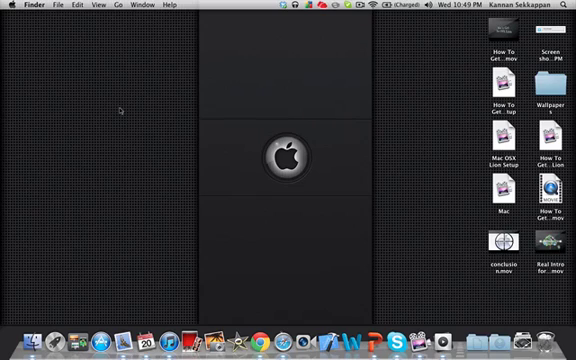
mouse_move(172, 248)
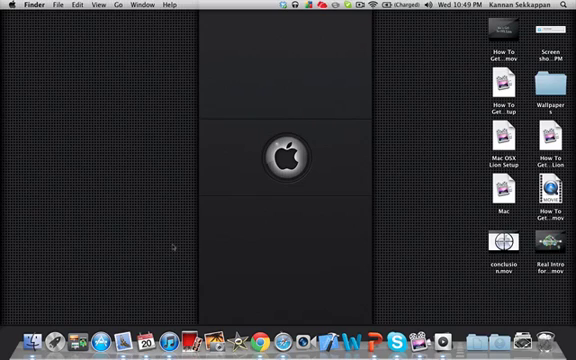